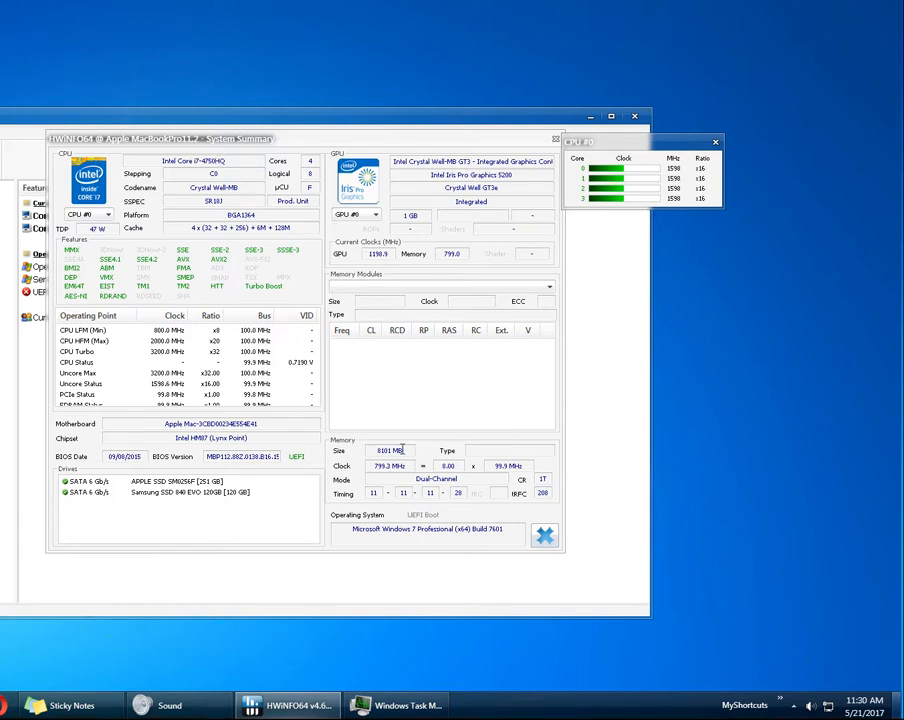
mouse_move(400, 450)
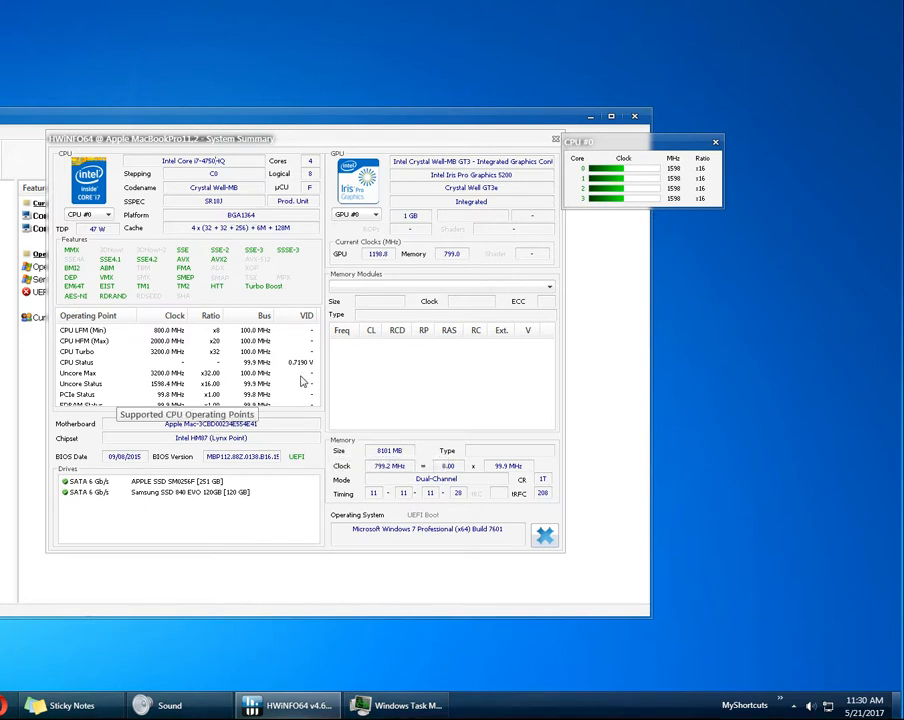
mouse_move(396, 400)
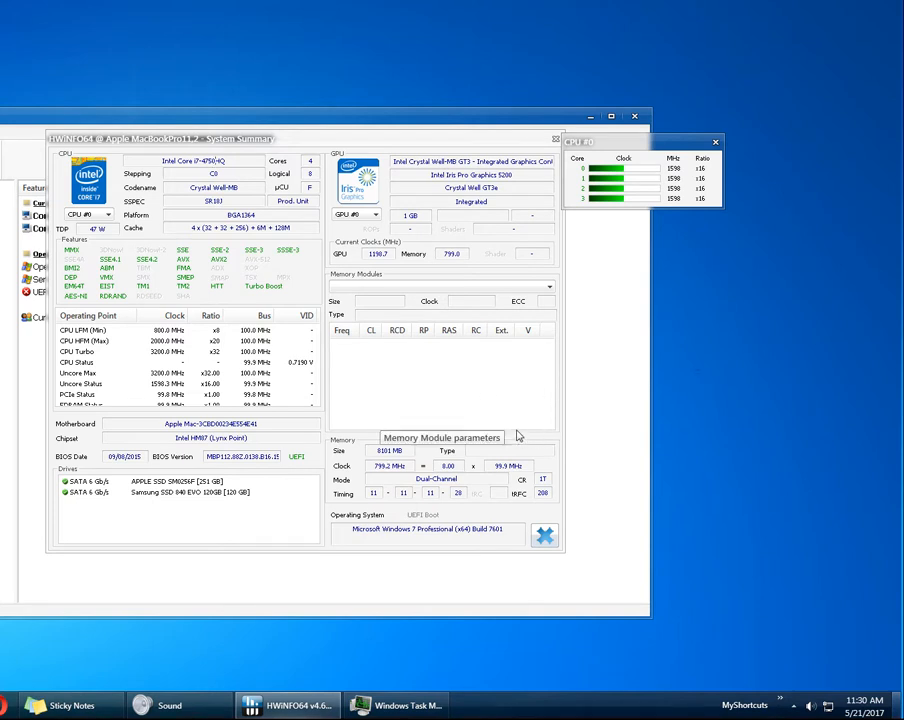
mouse_move(796, 680)
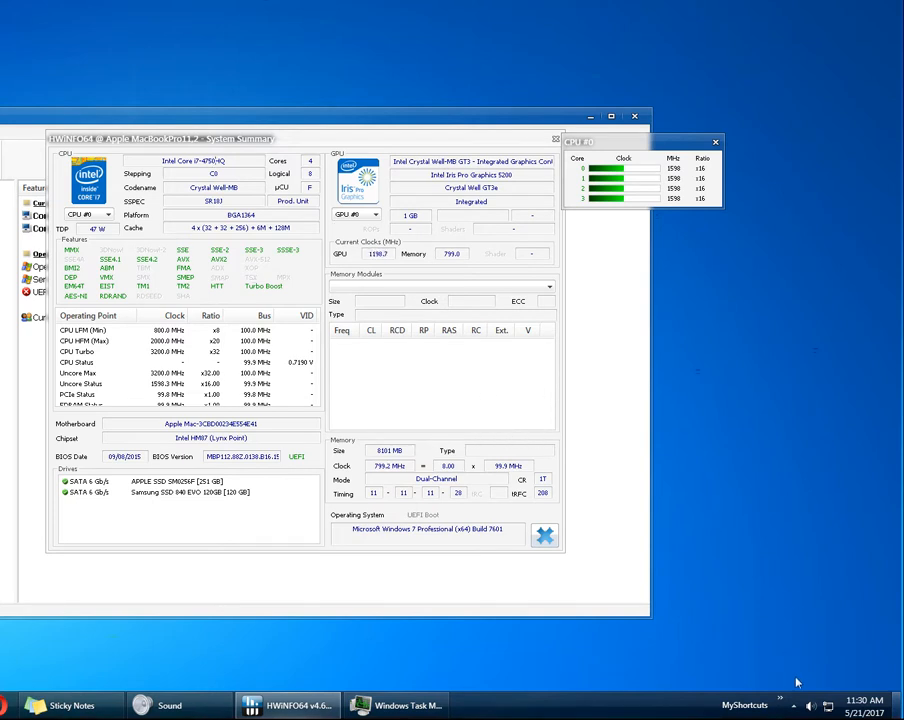
- From the battery tray icon, reach Power Options and edit the High performance plan
click(792, 684)
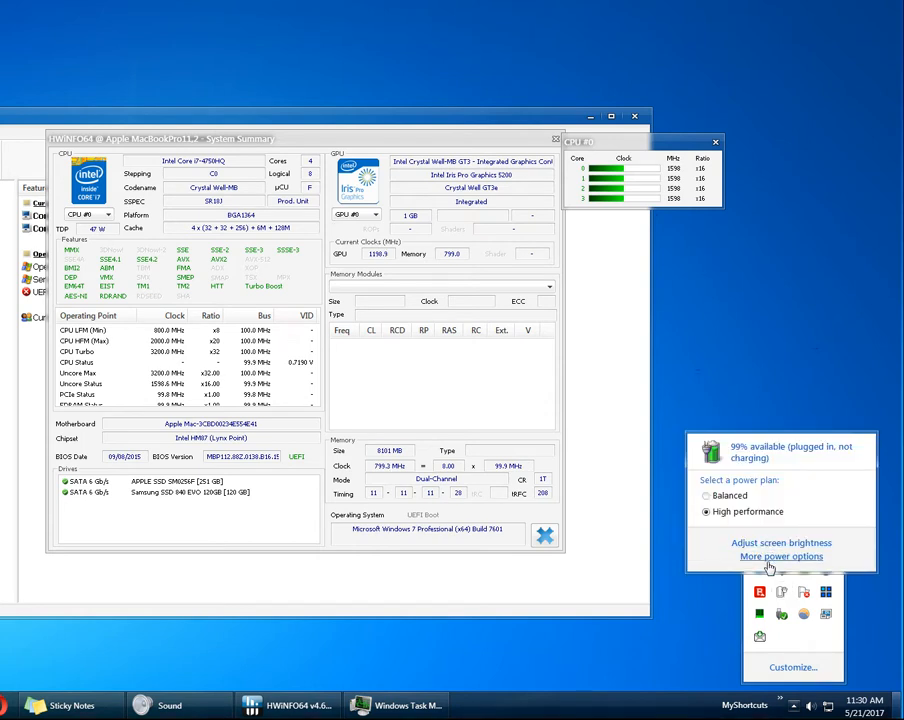
click(780, 556)
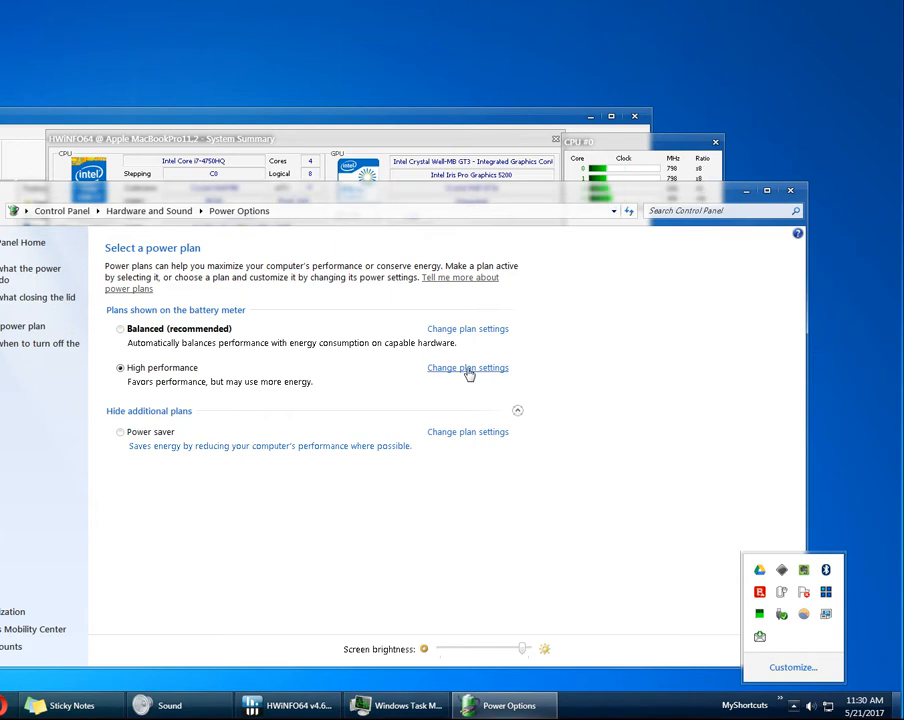
click(468, 368)
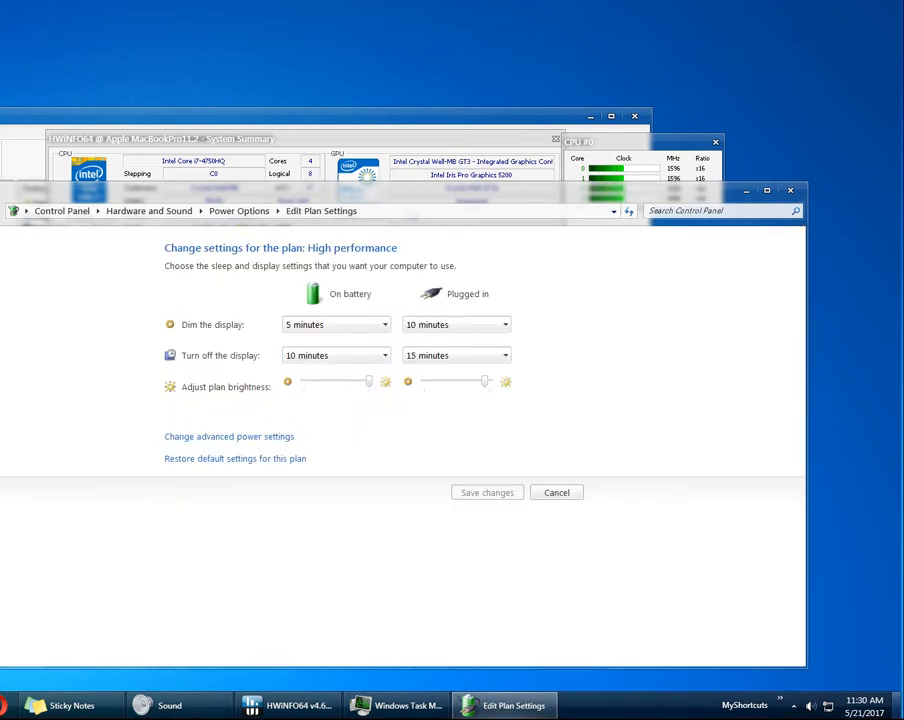
- In advanced settings, expand Processor power management > Maximum processor state to set 50% for battery and plugged in
click(228, 436)
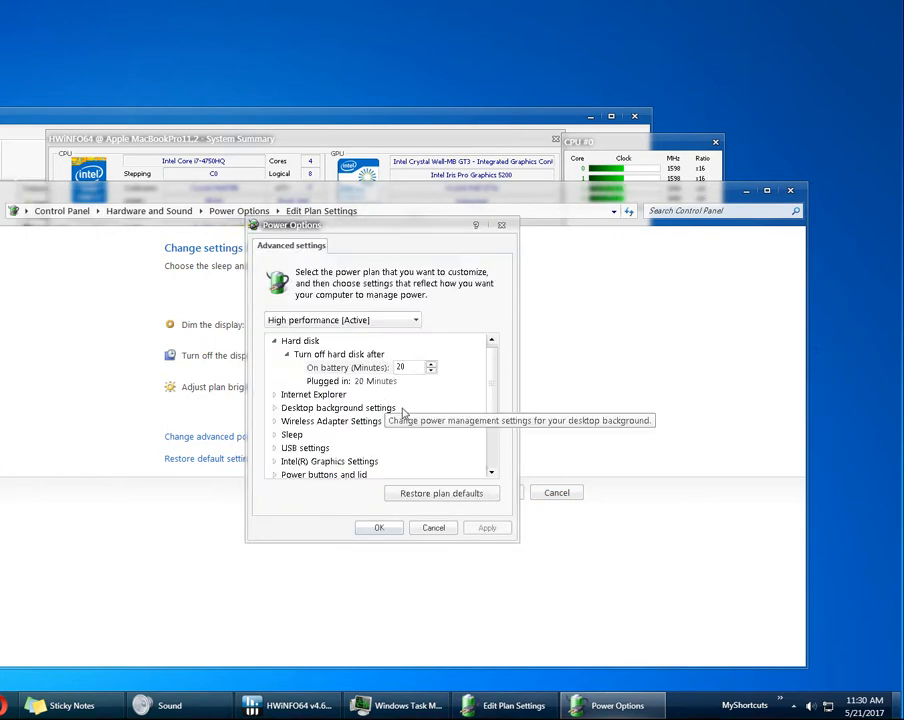
scroll(down, 3)
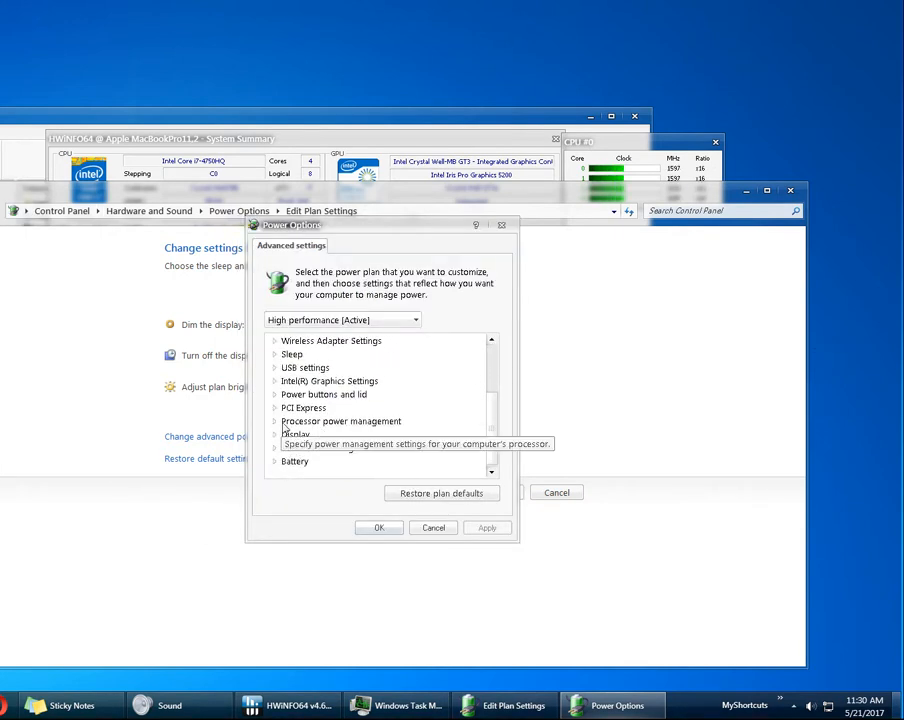
click(276, 420)
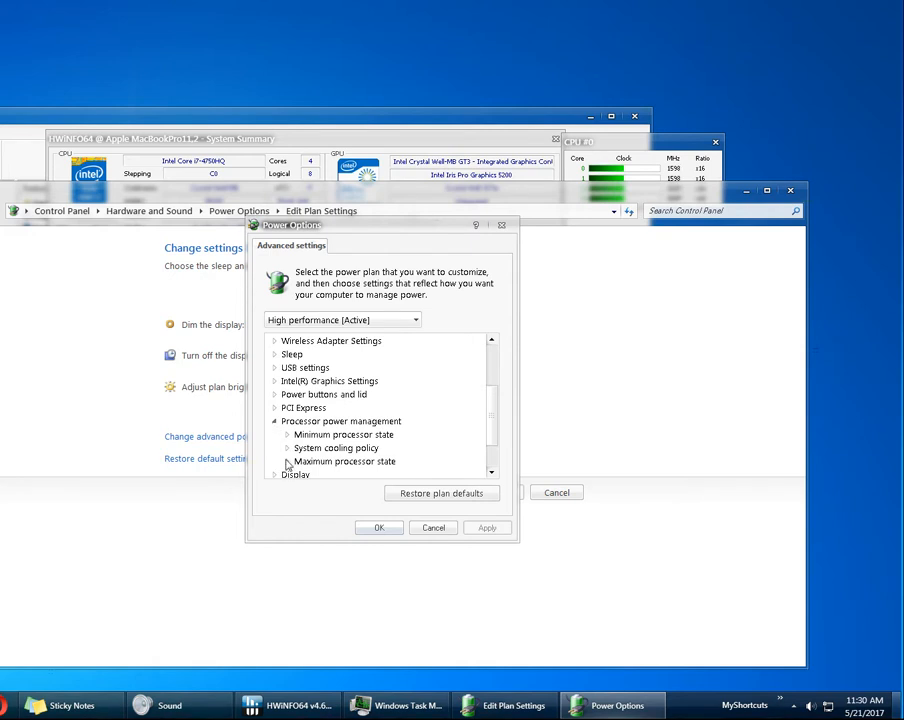
click(288, 460)
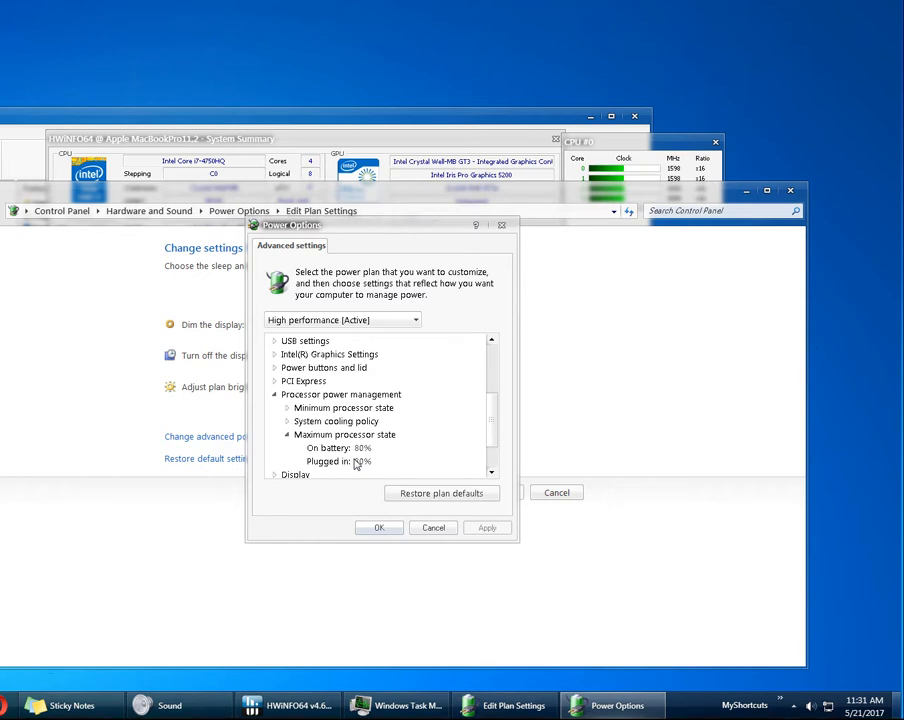
mouse_move(360, 460)
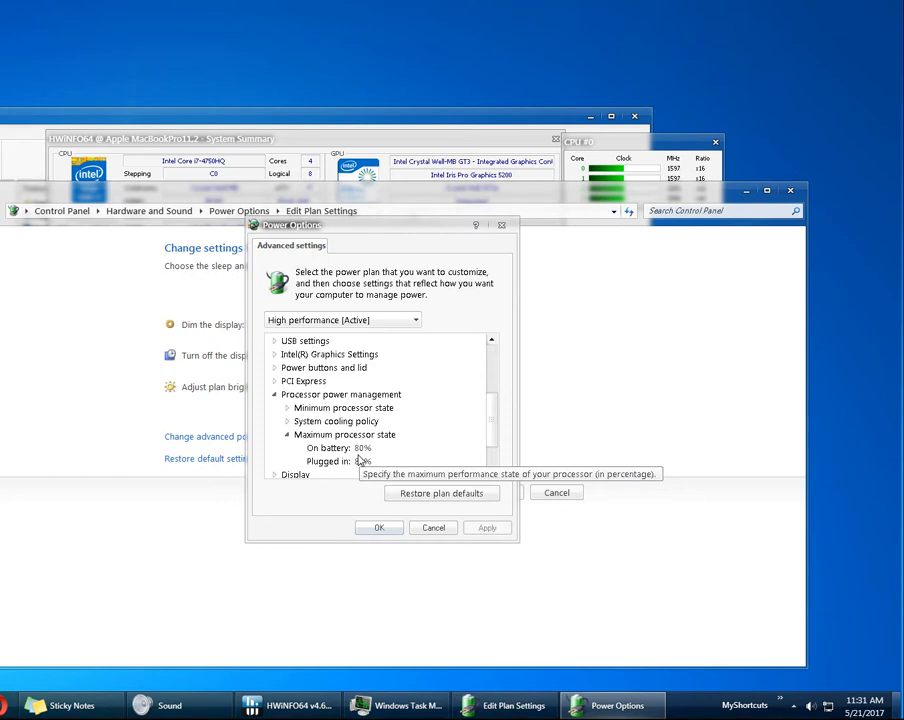
mouse_move(362, 462)
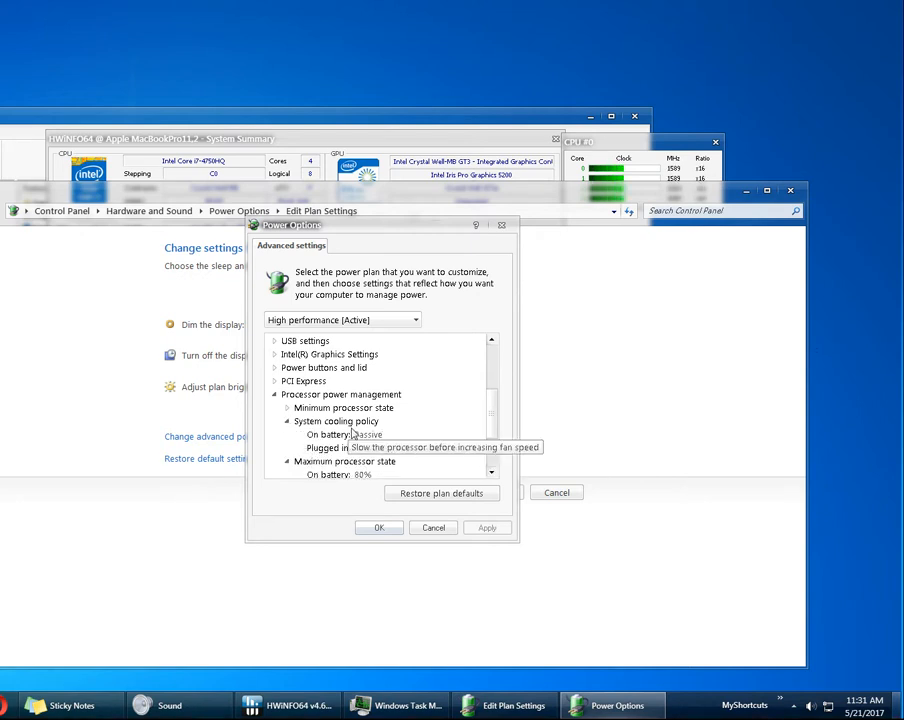
mouse_move(364, 460)
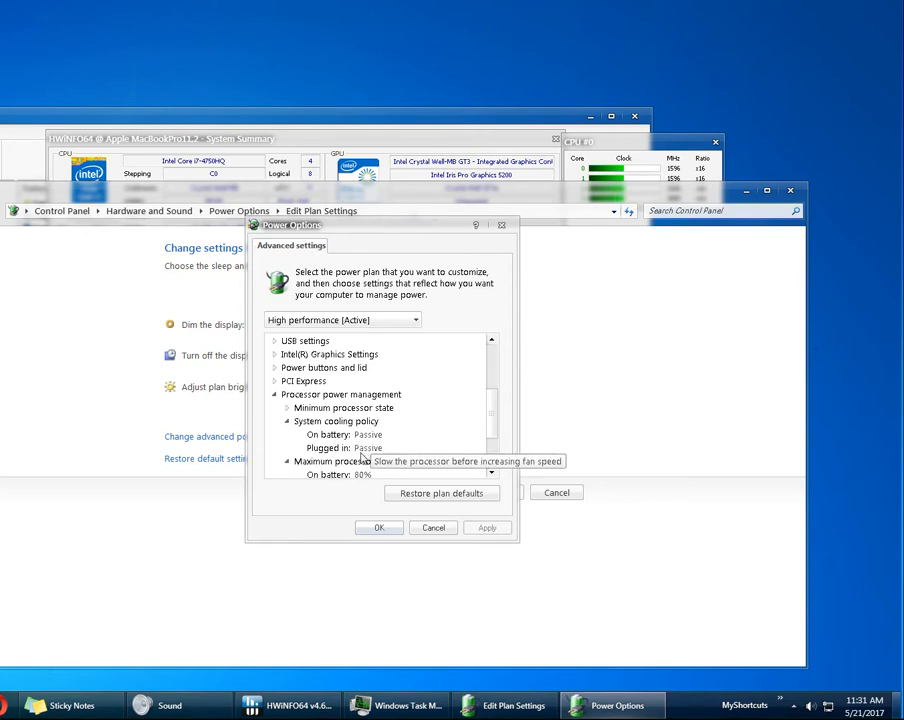
mouse_move(376, 464)
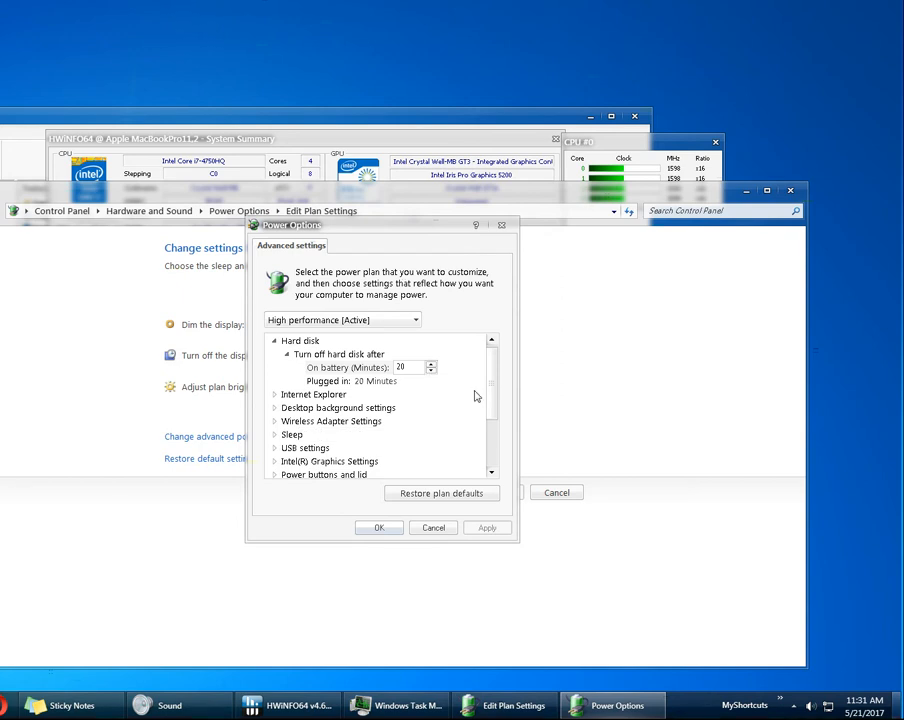
- Expand Processor power management again to review Passive cooling and the 50% maximum state
scroll(down, 3)
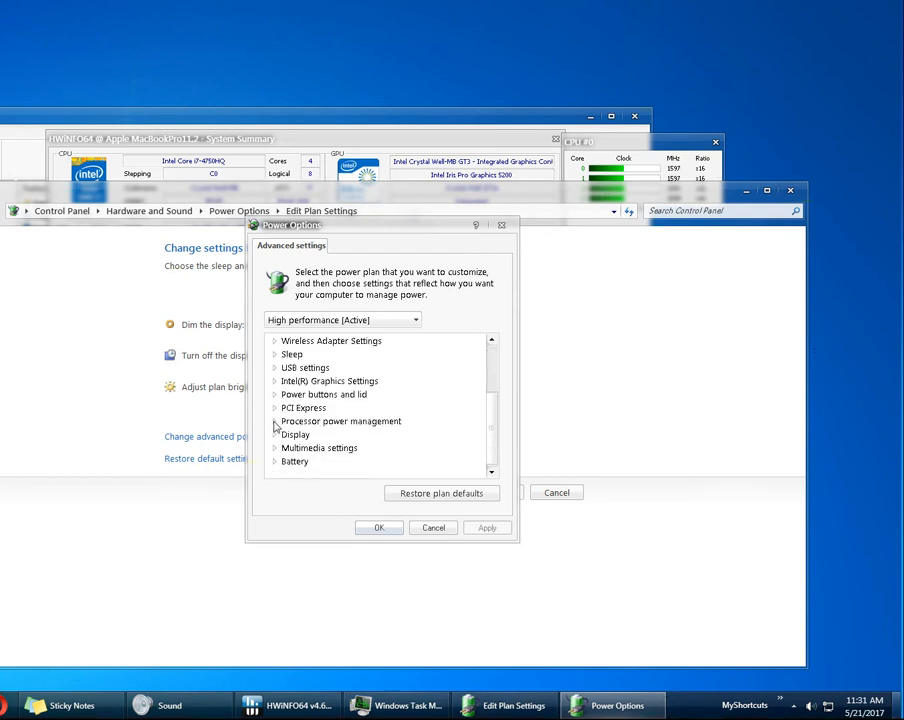
click(276, 420)
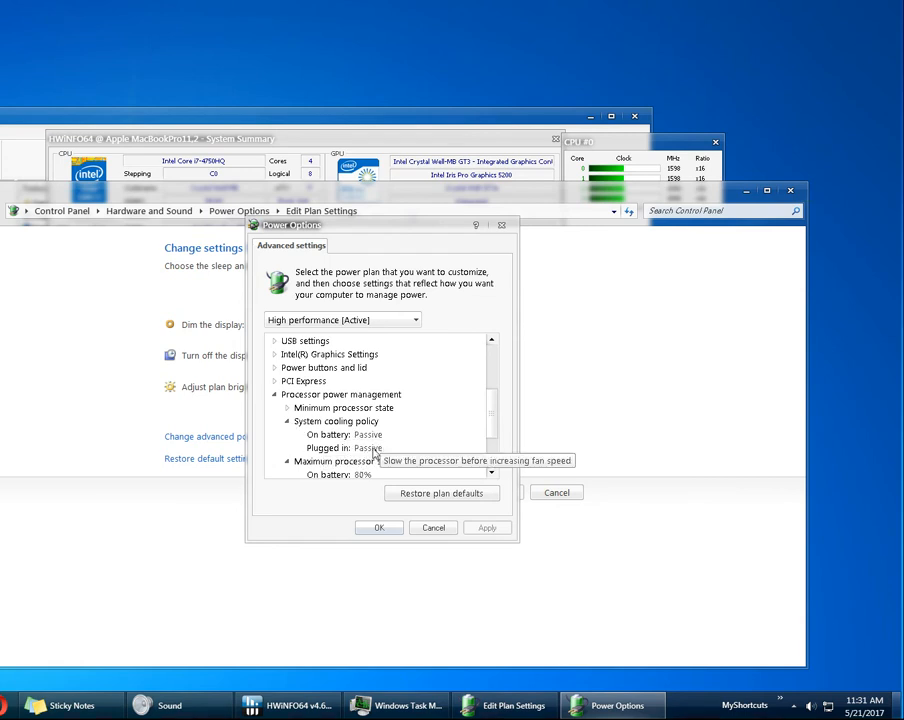
mouse_move(376, 436)
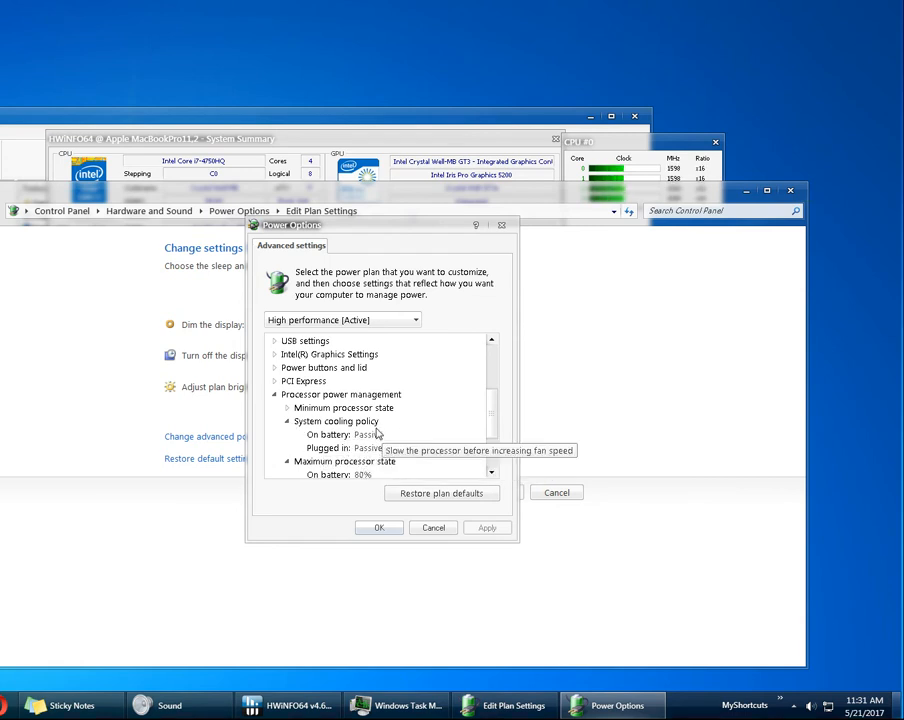
mouse_move(376, 432)
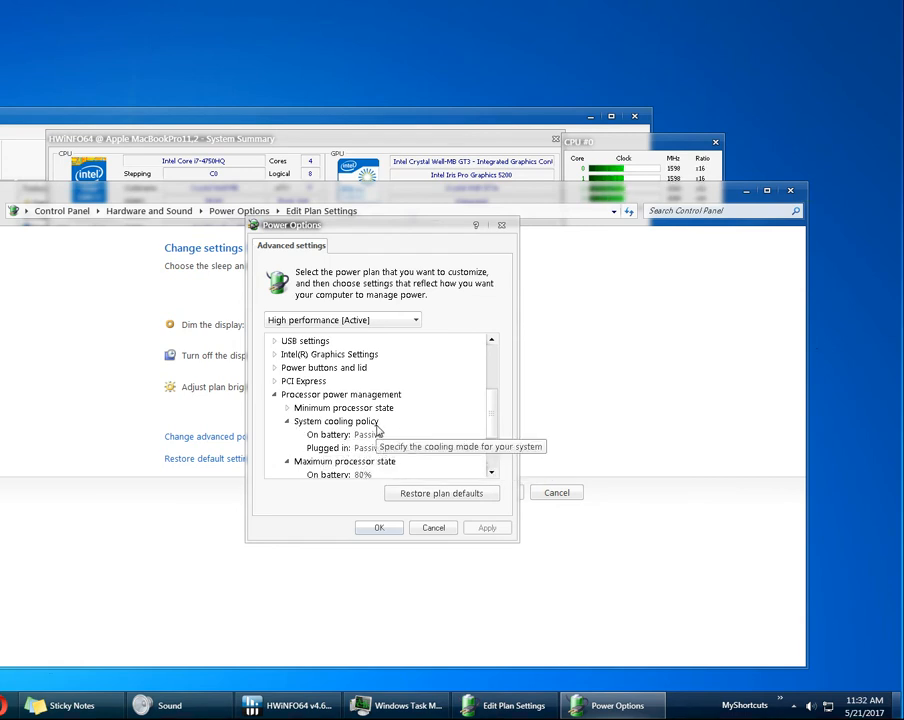